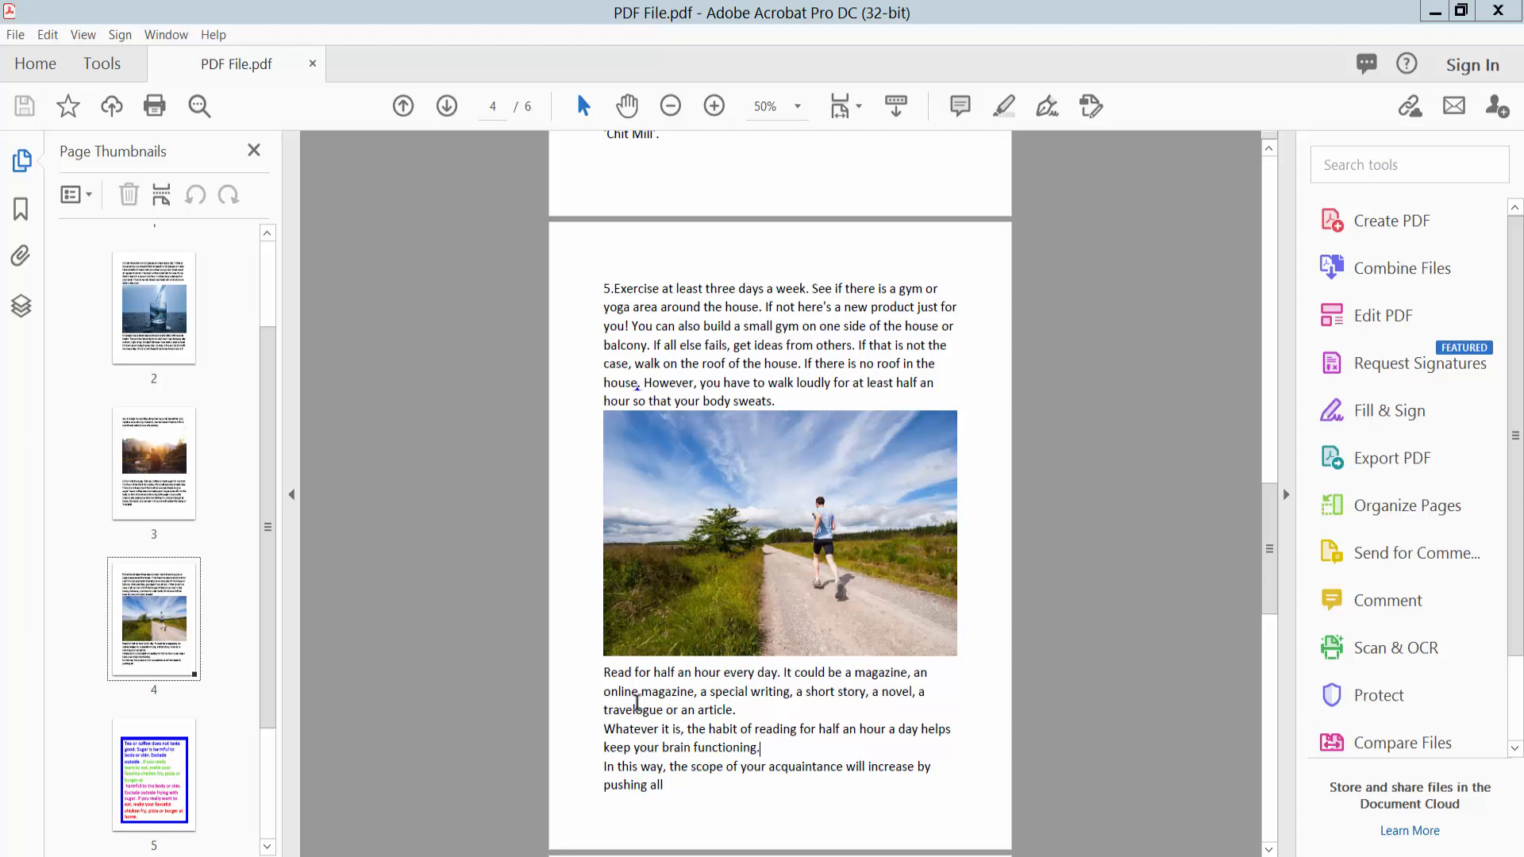
mouse_move(712, 44)
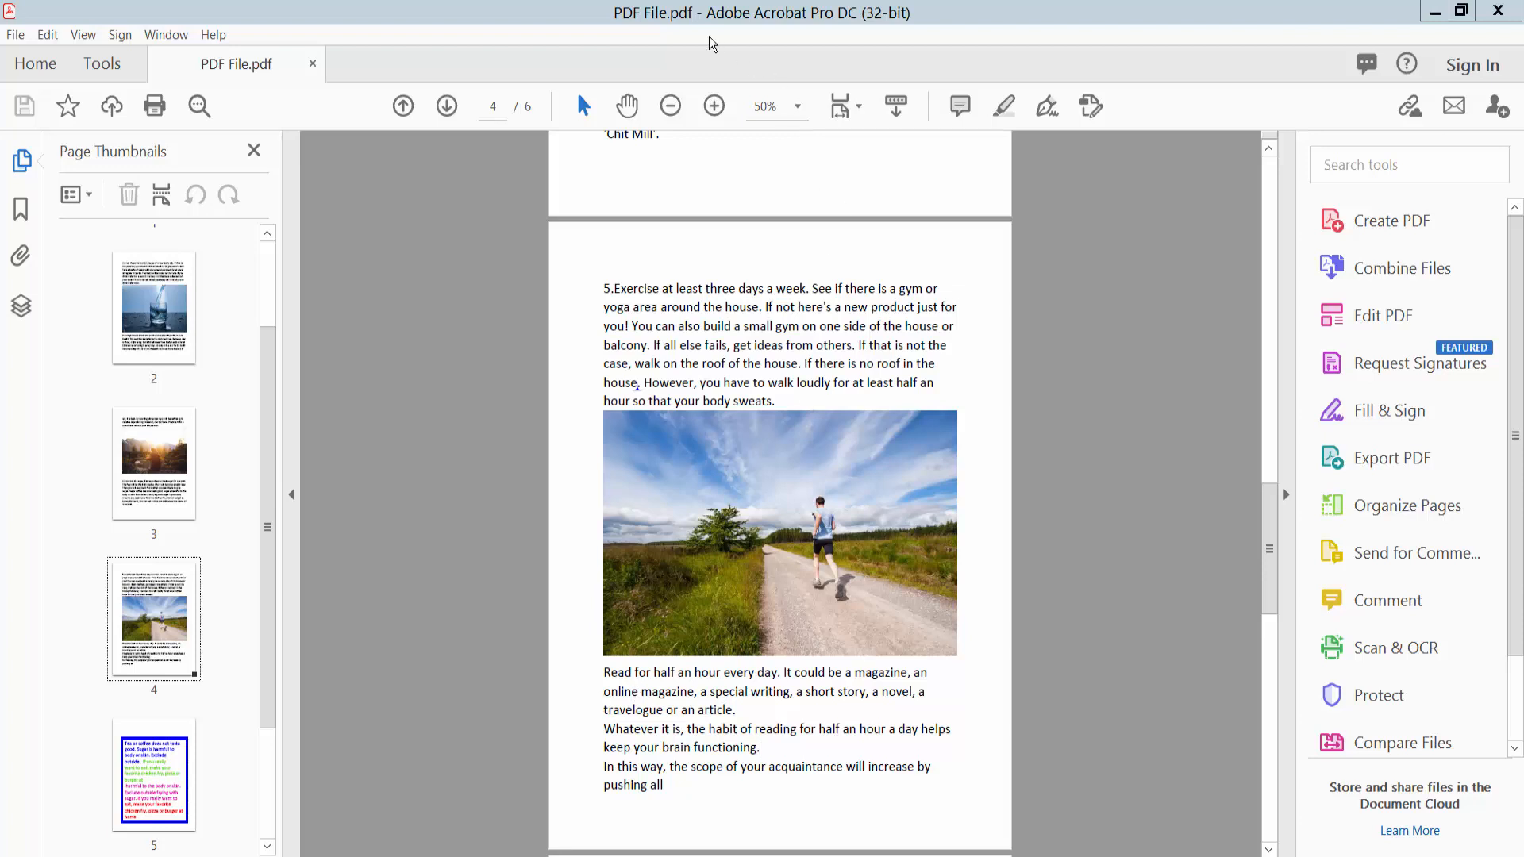
- Show the Comment toolbar with the comments pane and move down the document
scroll(up, 3)
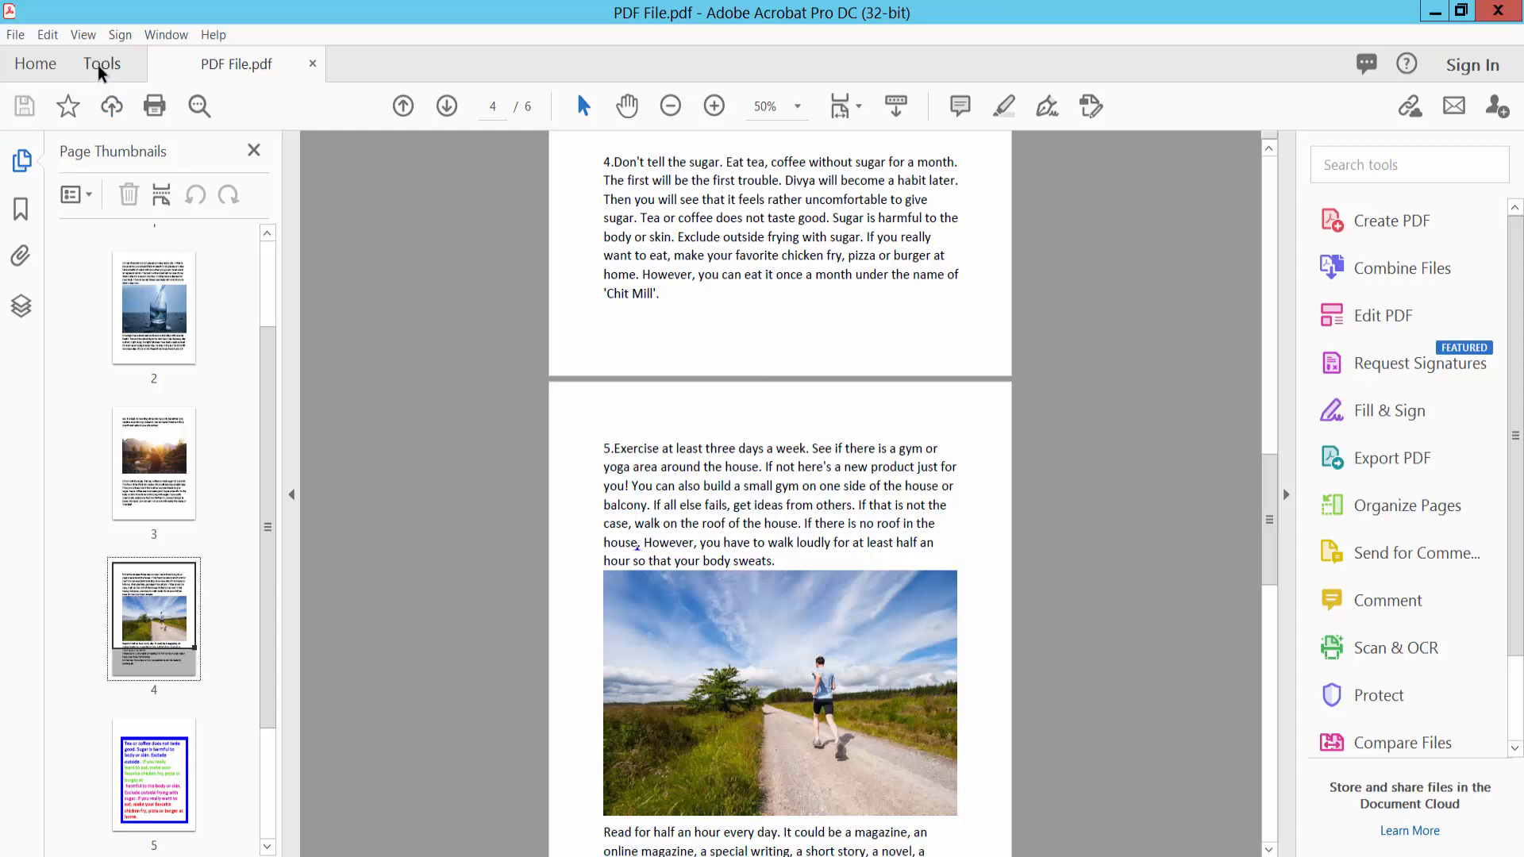
click(102, 63)
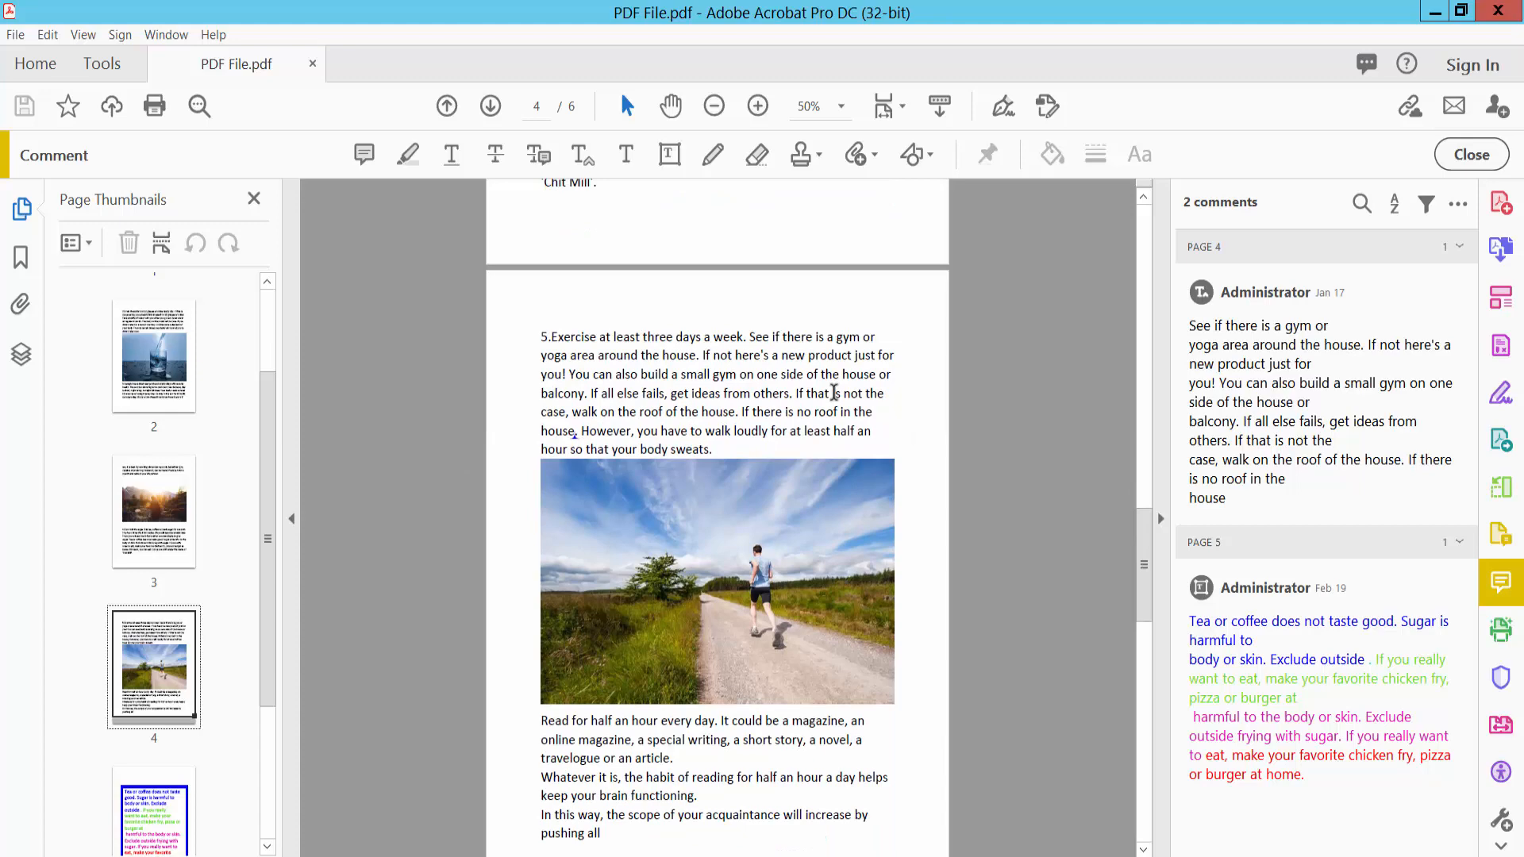
scroll(down, 3)
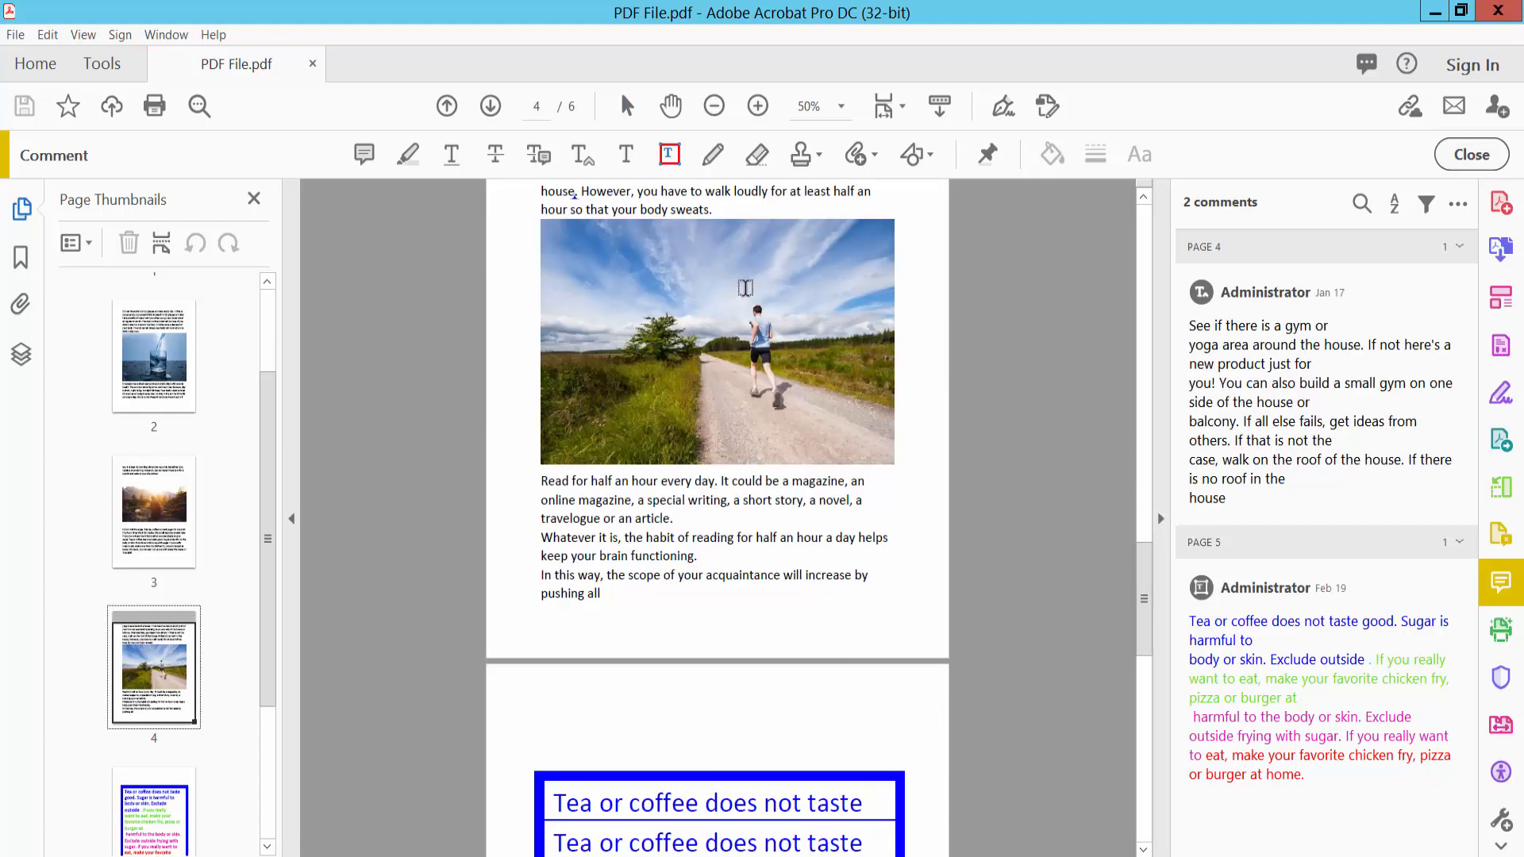
scroll(down, 3)
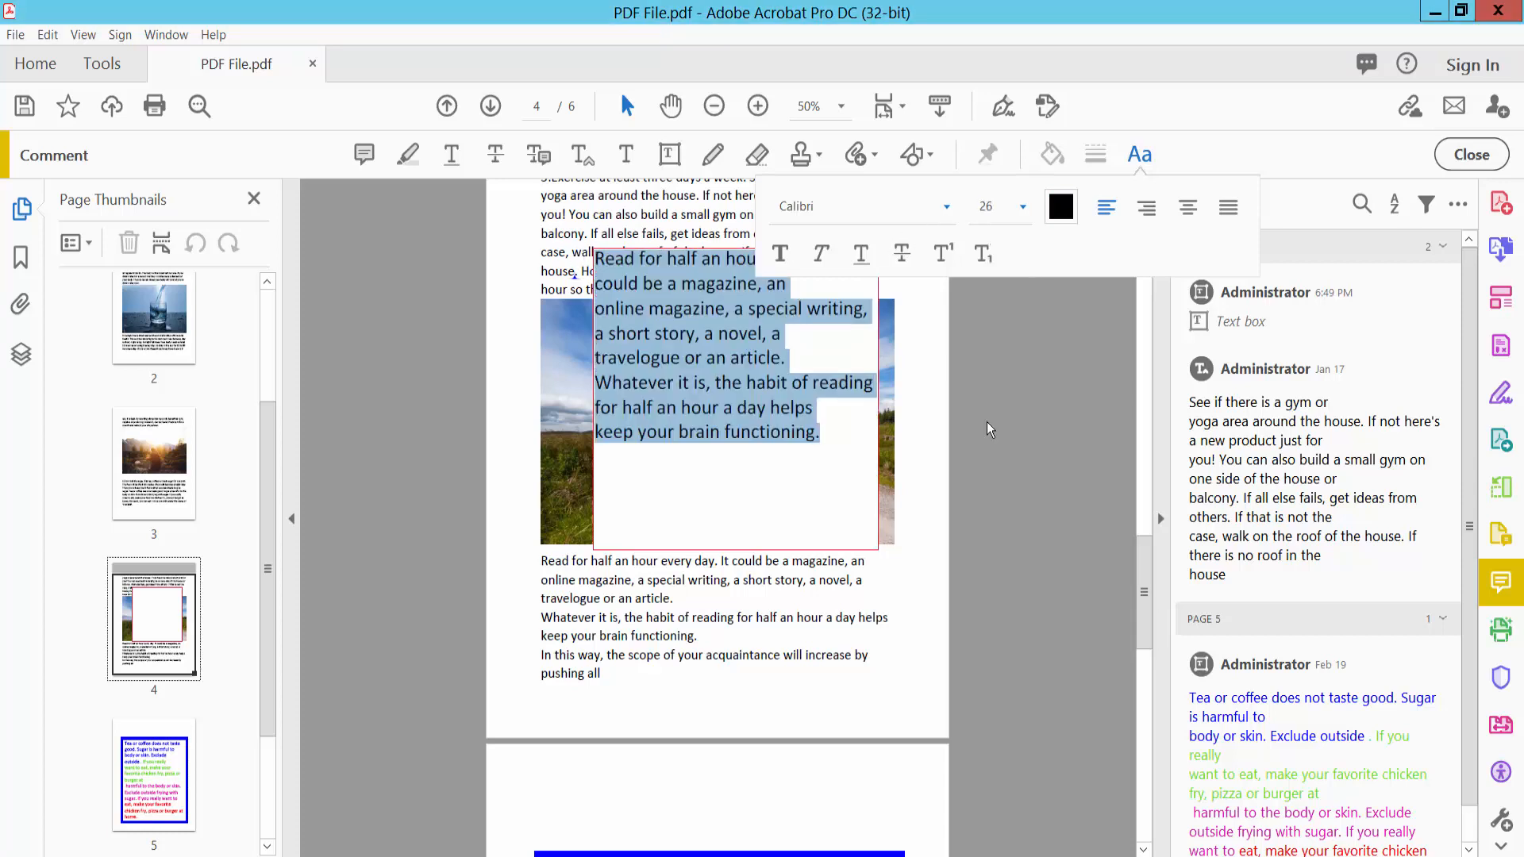
- Place the reading-paragraph text box on the page and enlarge its text
click(814, 406)
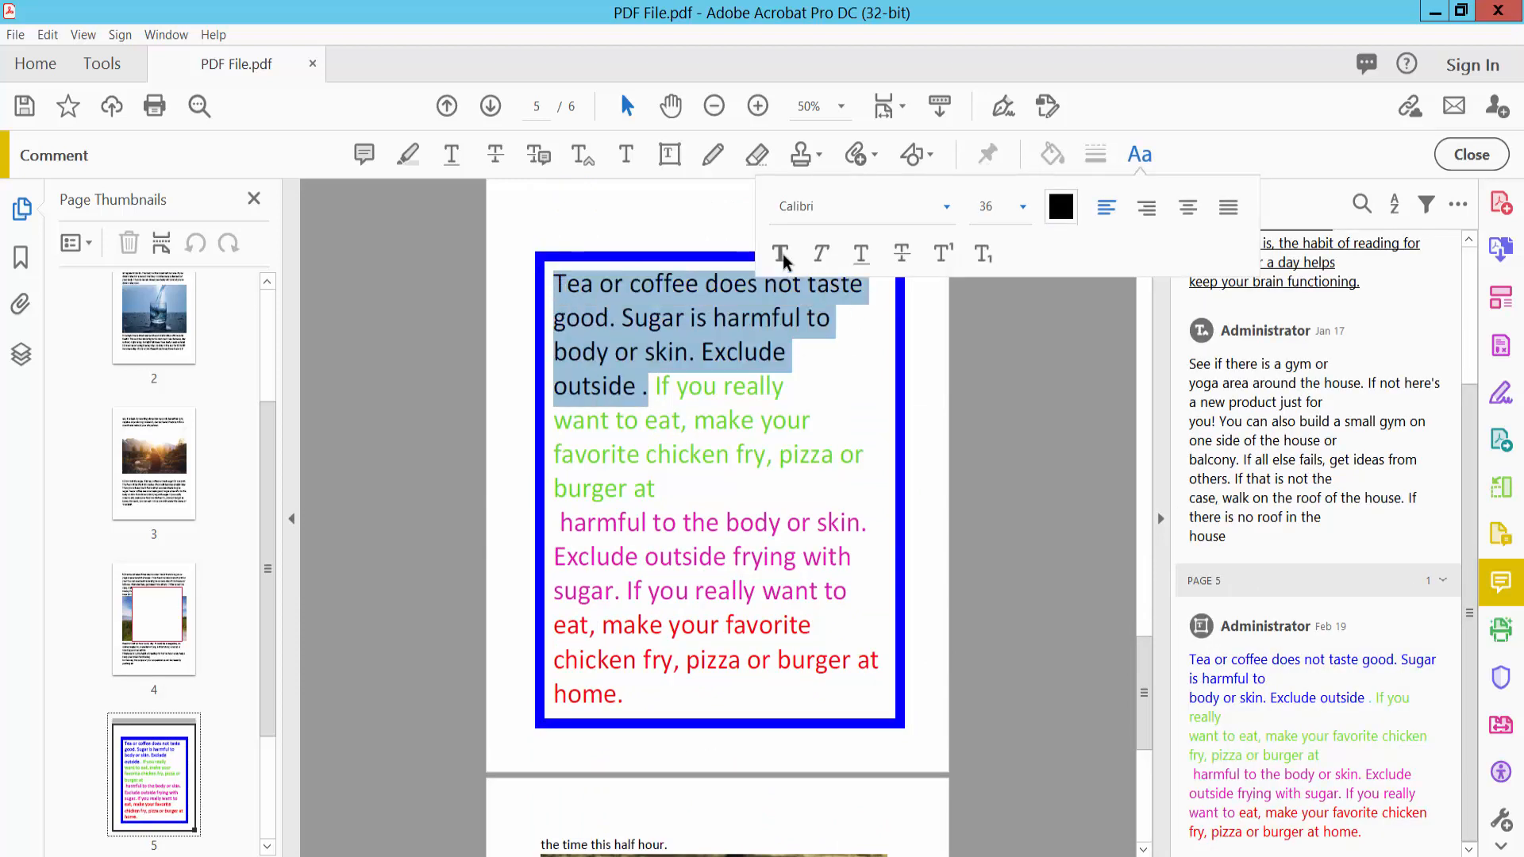
- Bold and underline the opening sentences, then underline the green sentence in the page 5 text box
click(780, 254)
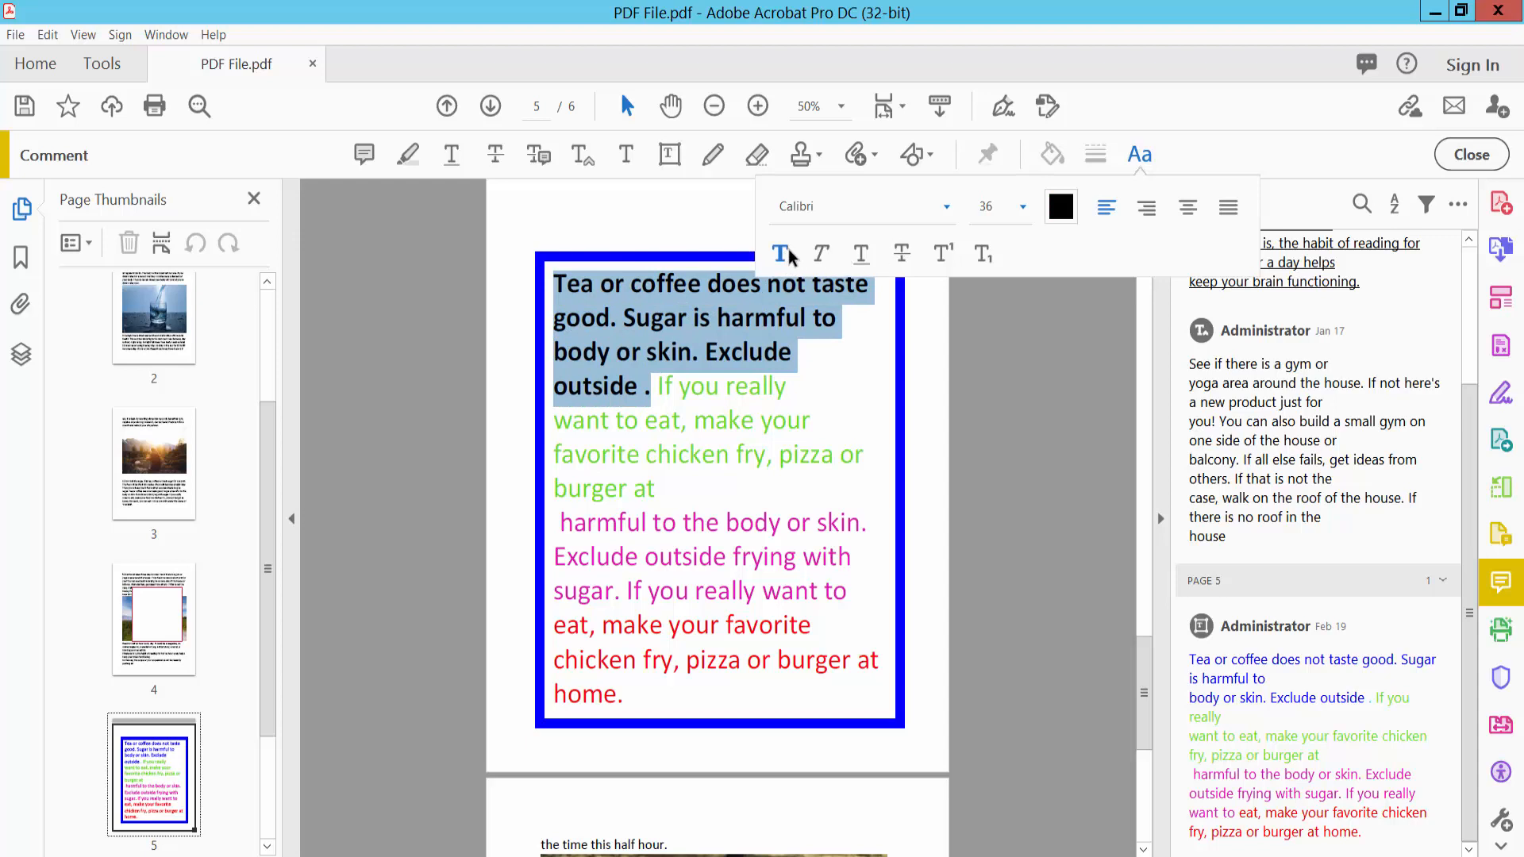
click(860, 253)
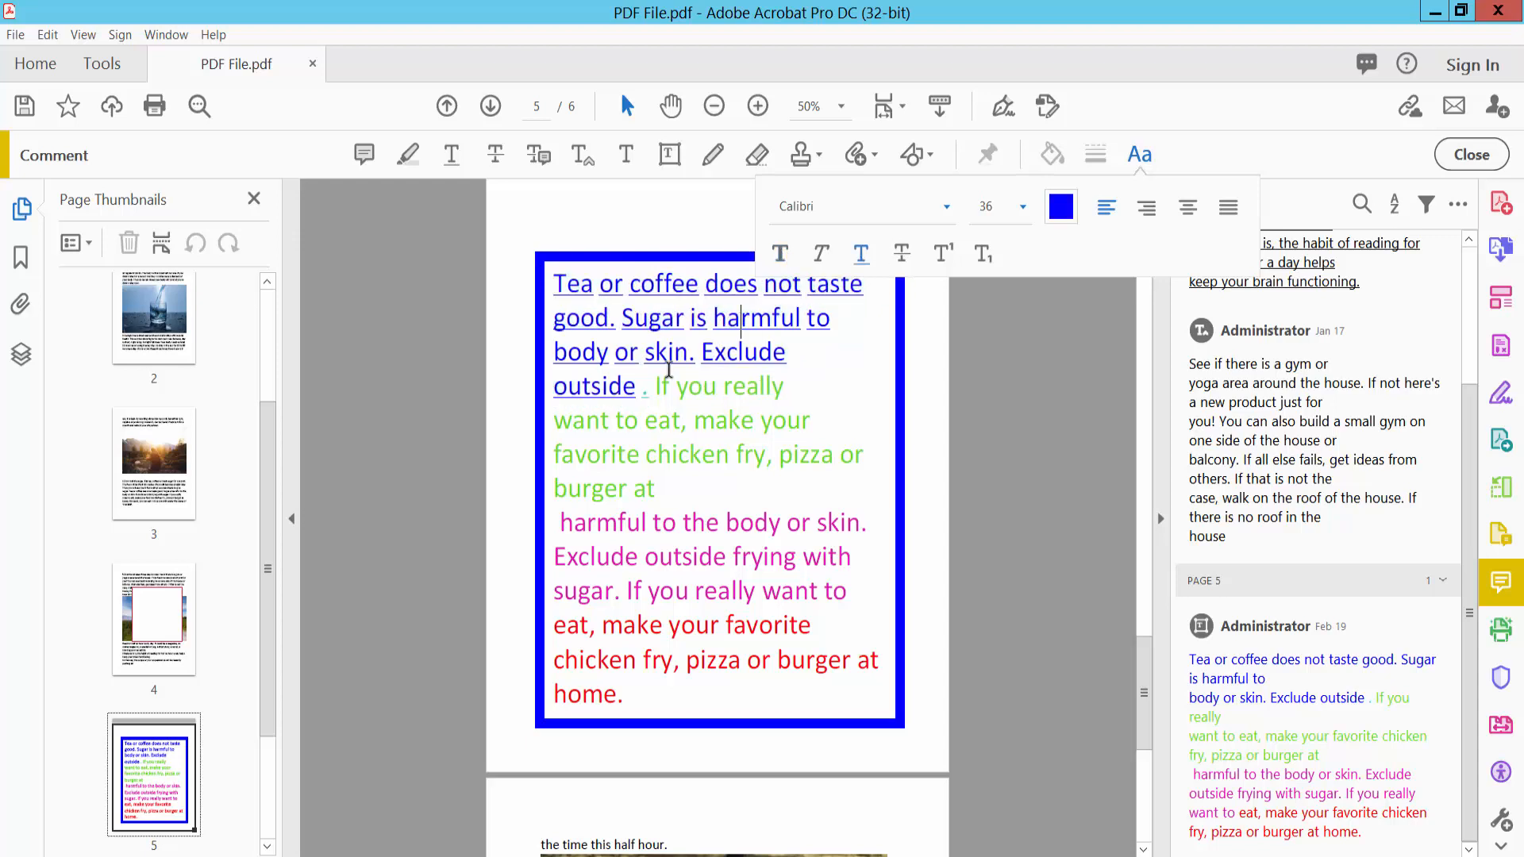
drag(608, 421, 655, 489)
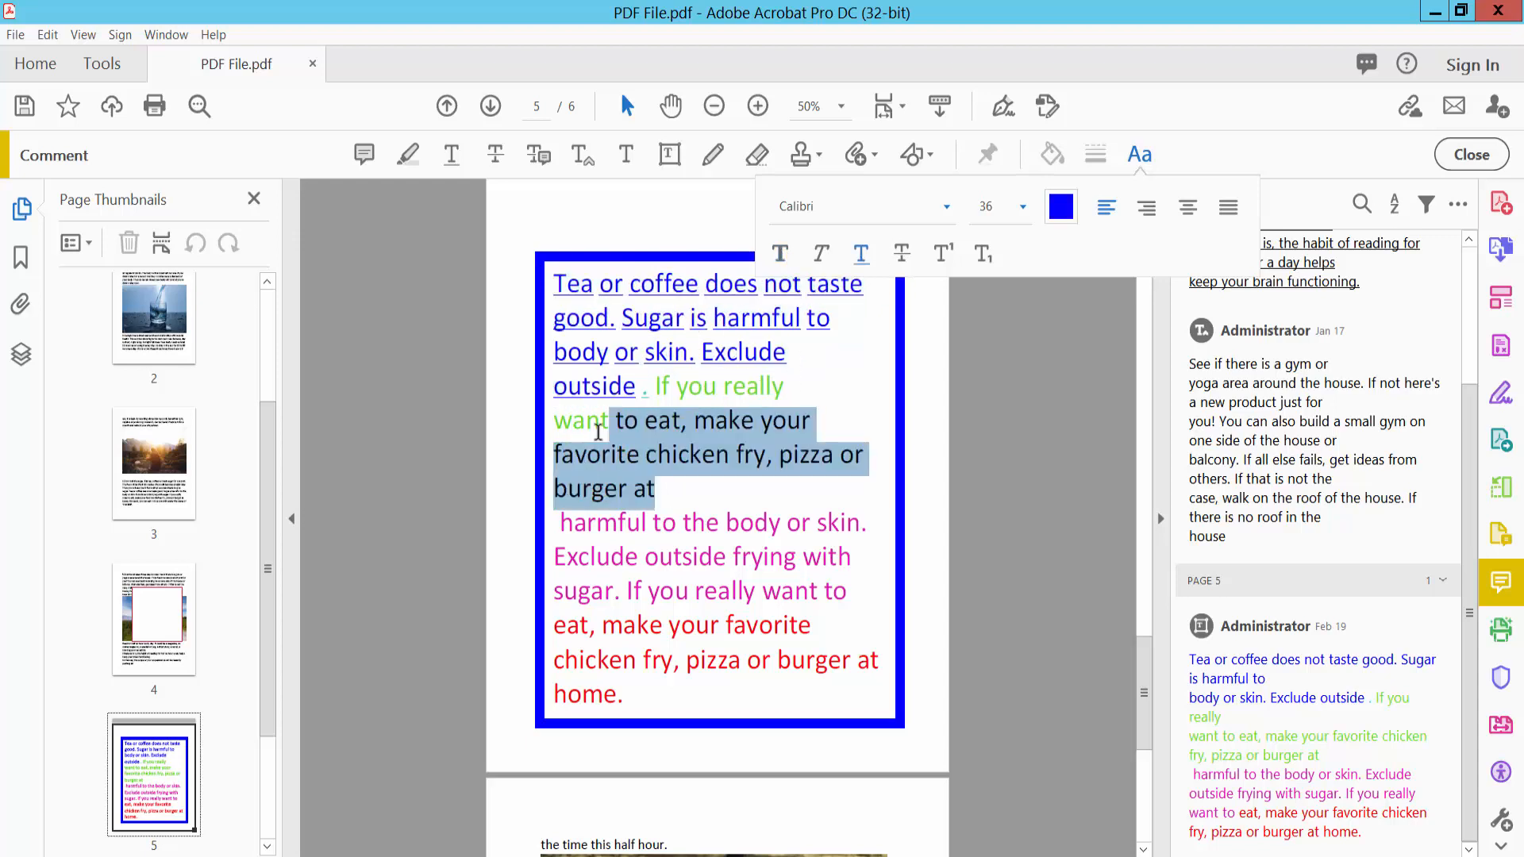
click(1060, 207)
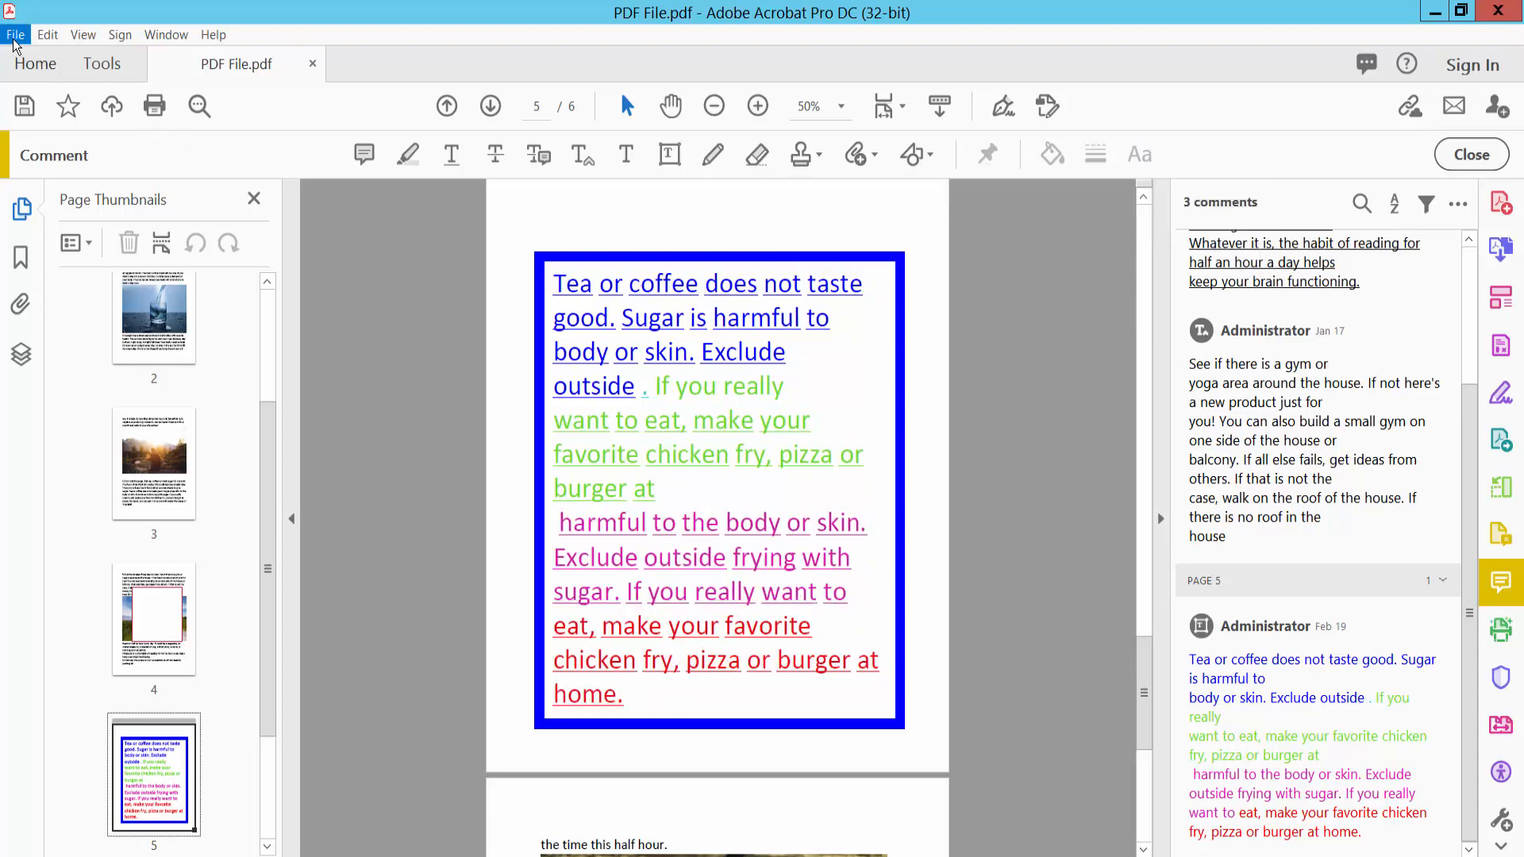
- Reveal the Save and Save As options for the annotated PDF via the File menu
click(16, 35)
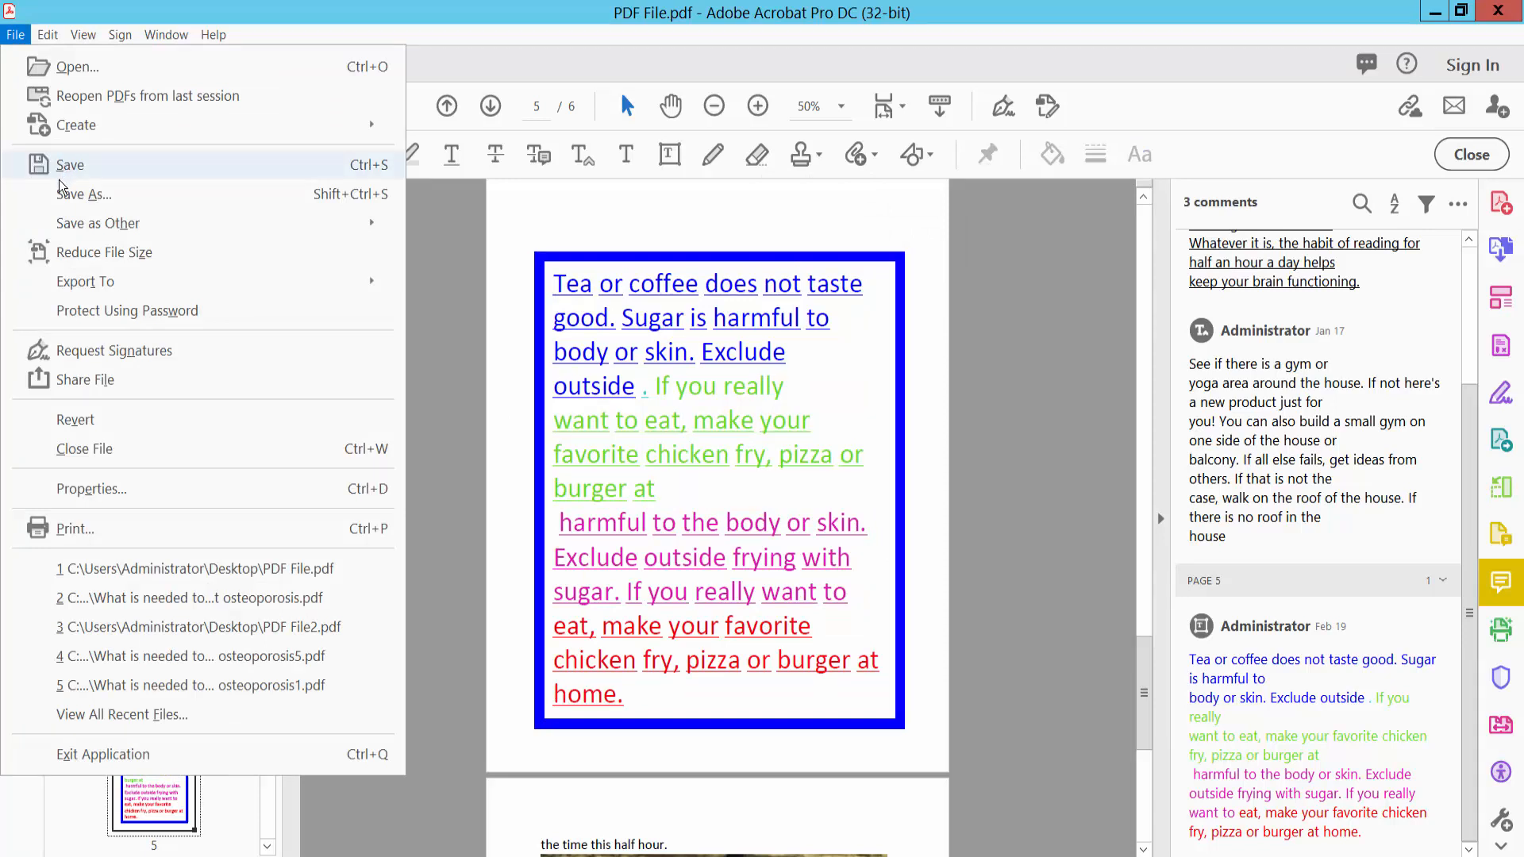
mouse_move(701, 617)
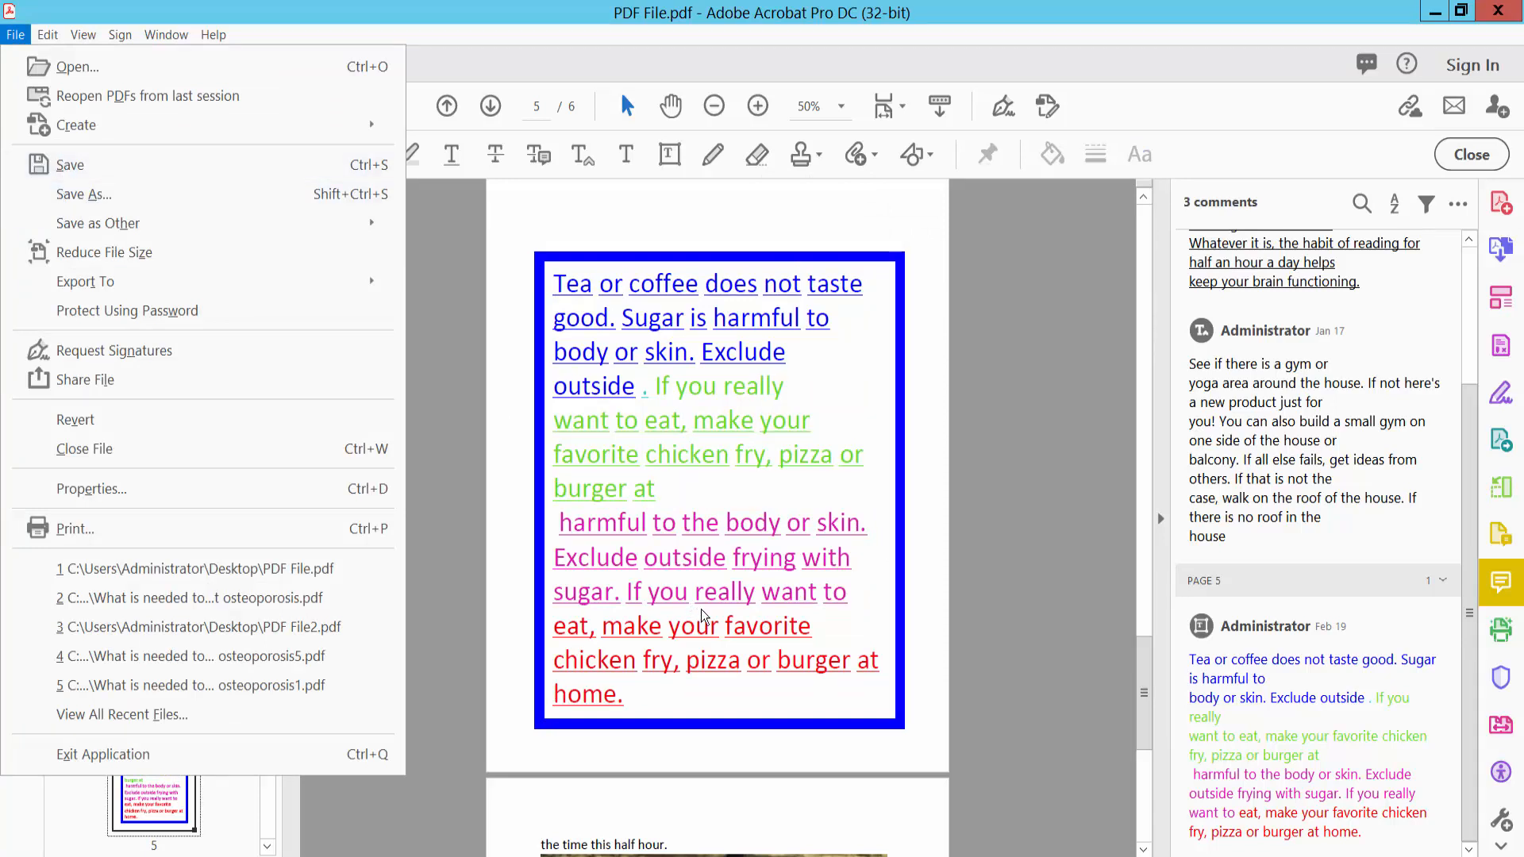